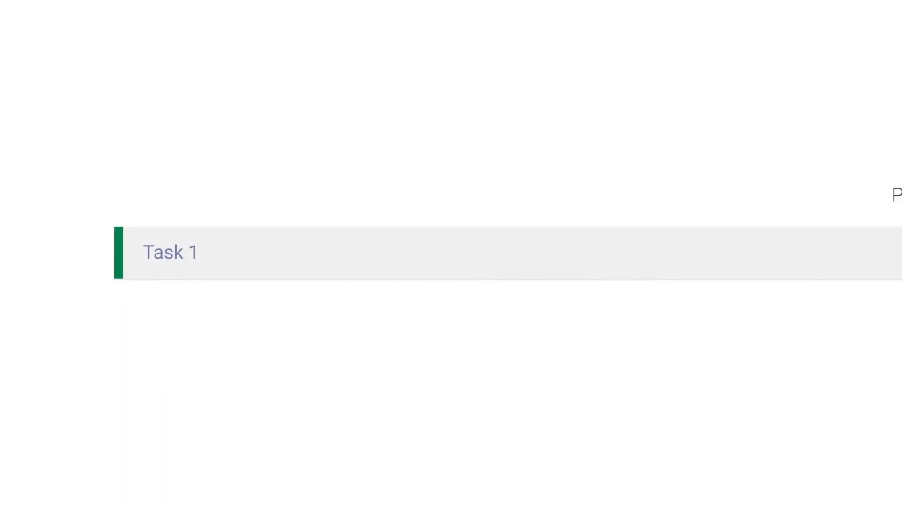
Assign an owner to the Best Practices blog row and set its Effort stars.
scroll("right", 3)
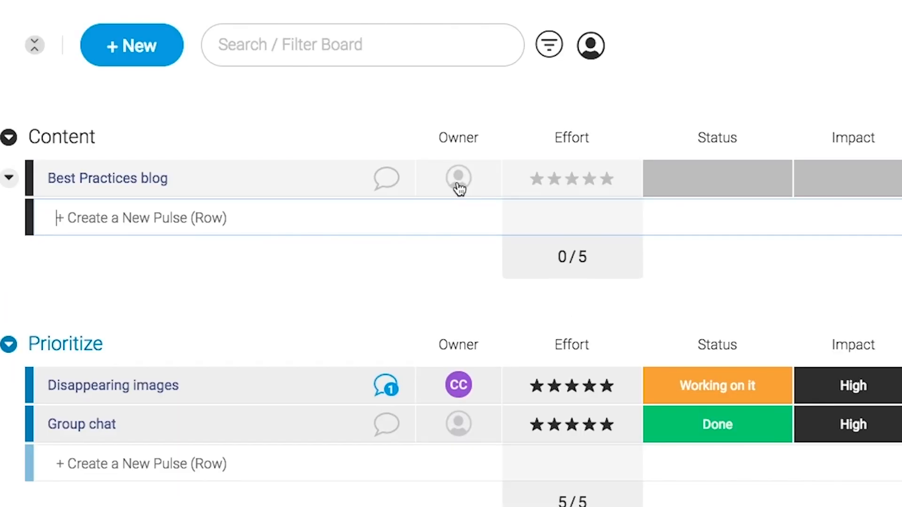
left_click(458, 179)
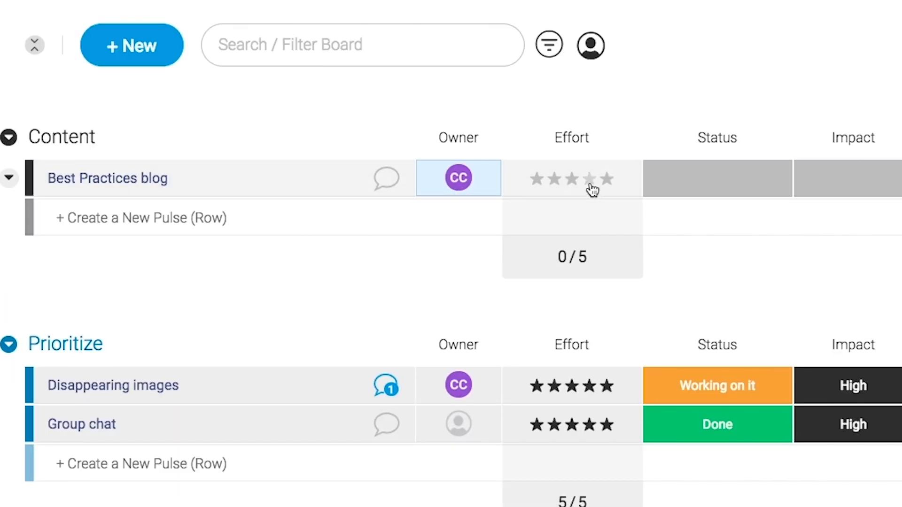
left_click(589, 179)
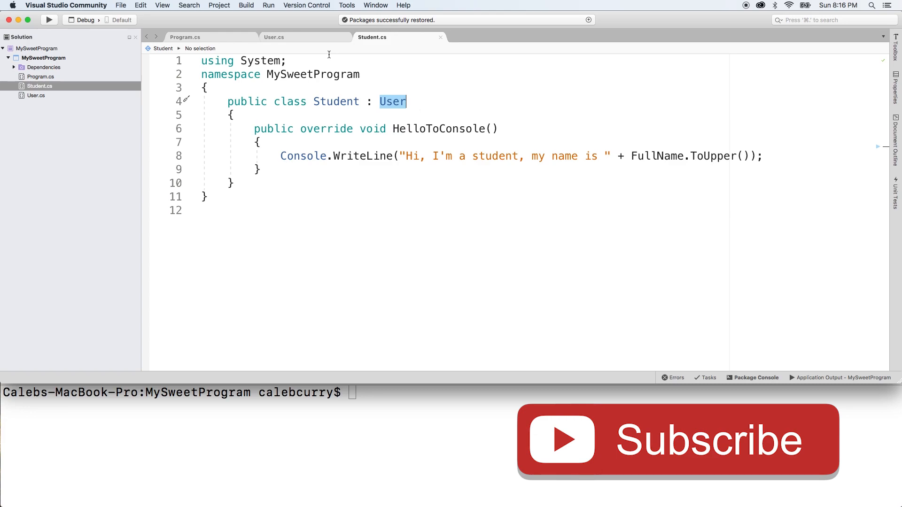
Declare User.cs as 'public abstract class User'.
left_click(274, 37)
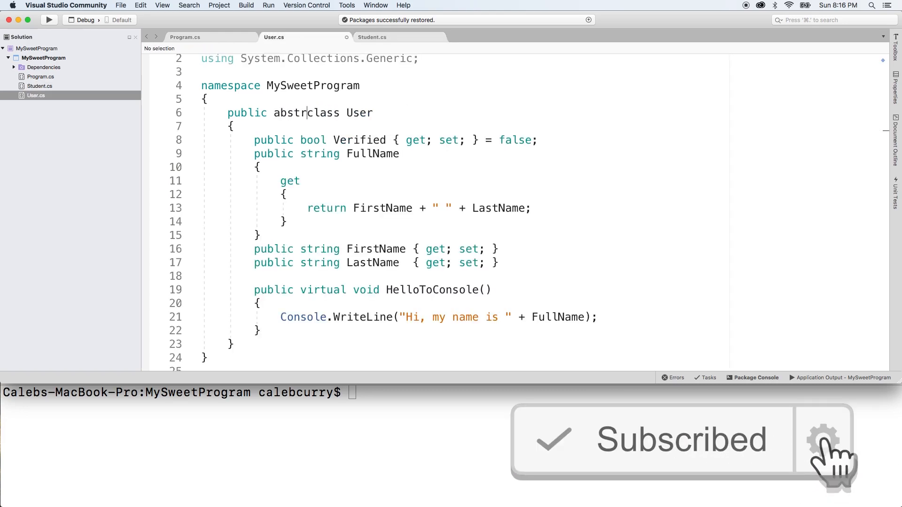
type("act")
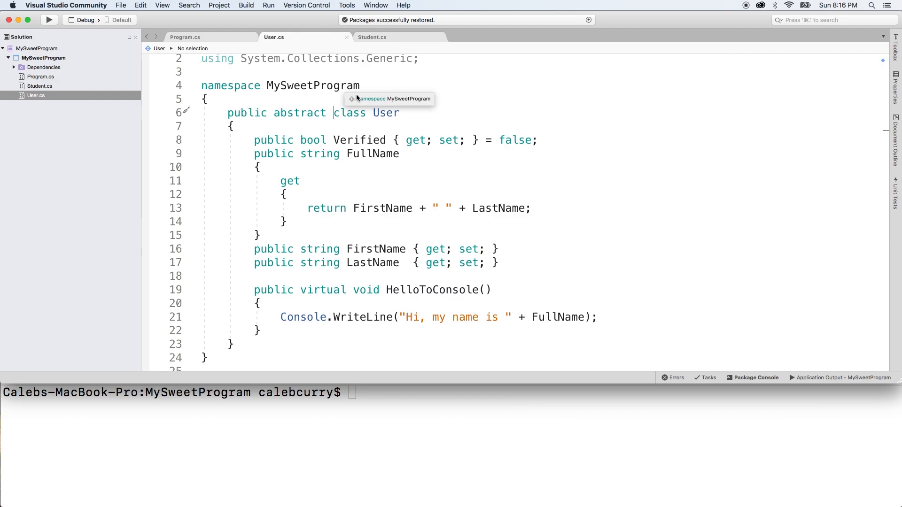
mouse_move(201, 37)
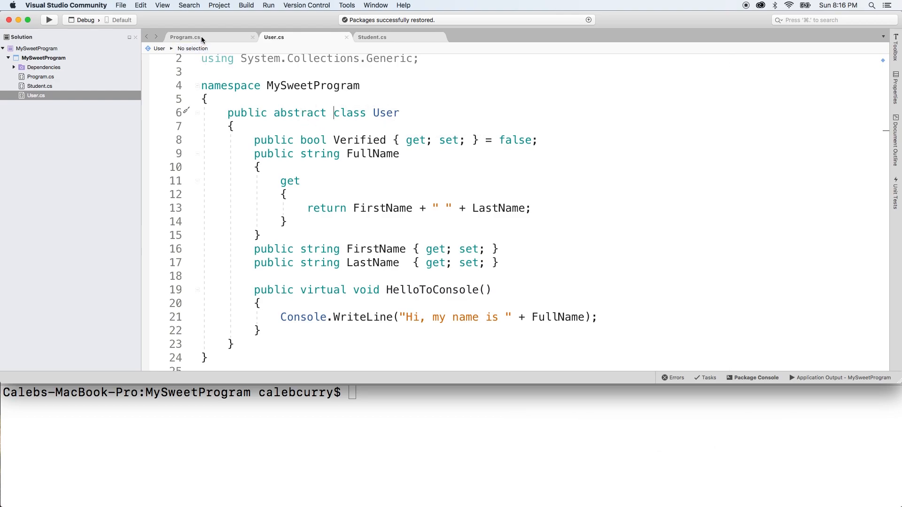
Change DoSomething in Program.cs to instantiate new User() instead of new Student().
left_click(185, 36)
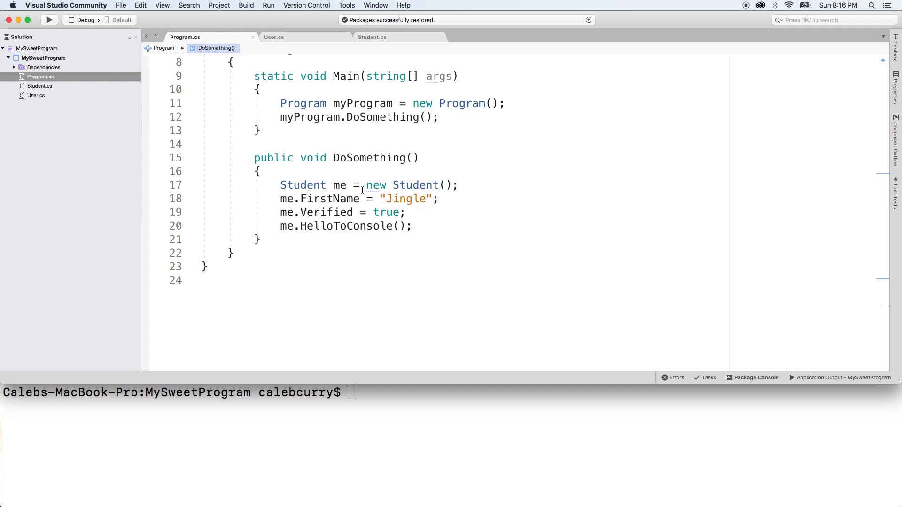
mouse_move(415, 185)
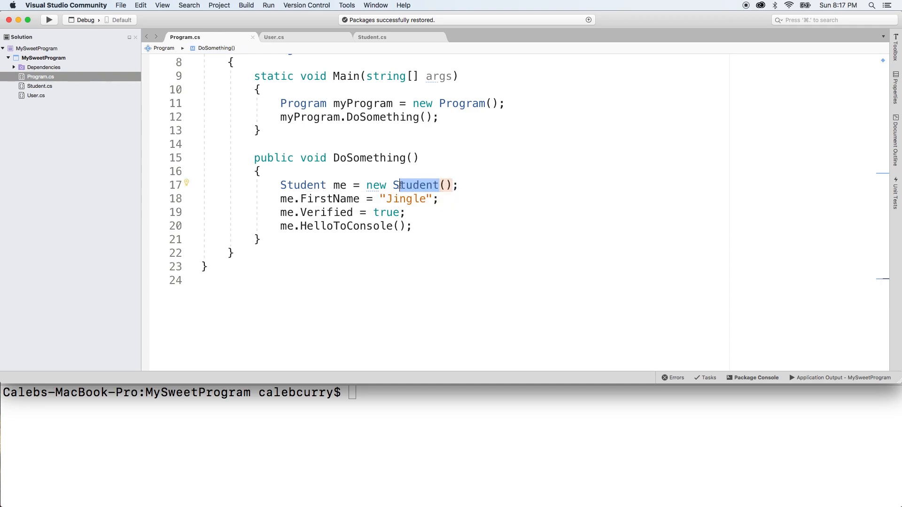
type("User")
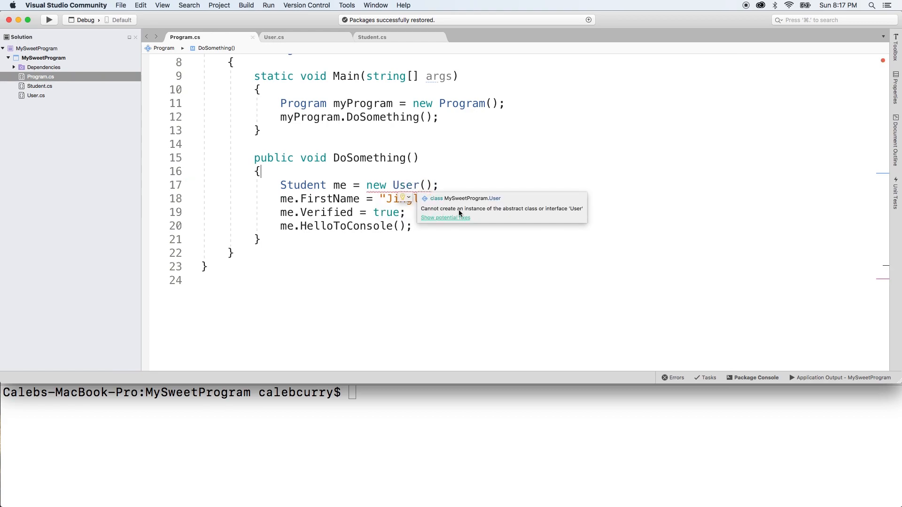
mouse_move(556, 215)
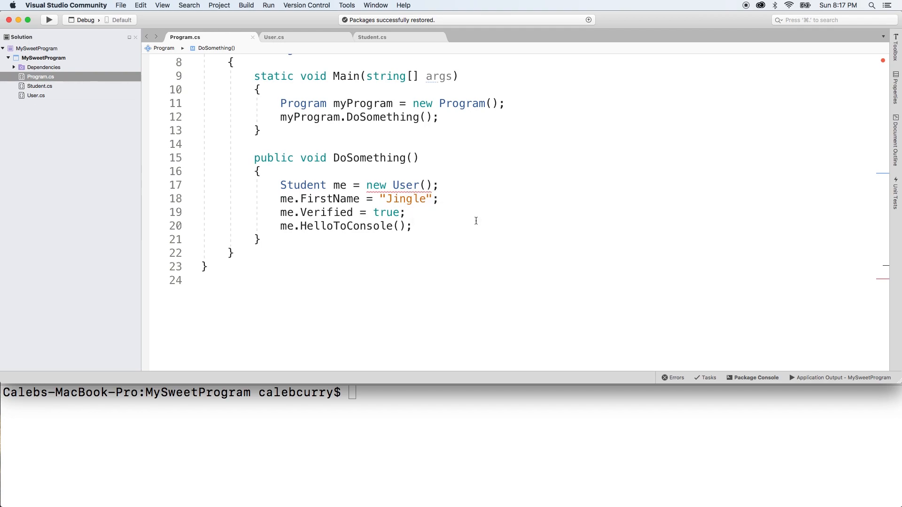
scroll("up", 3)
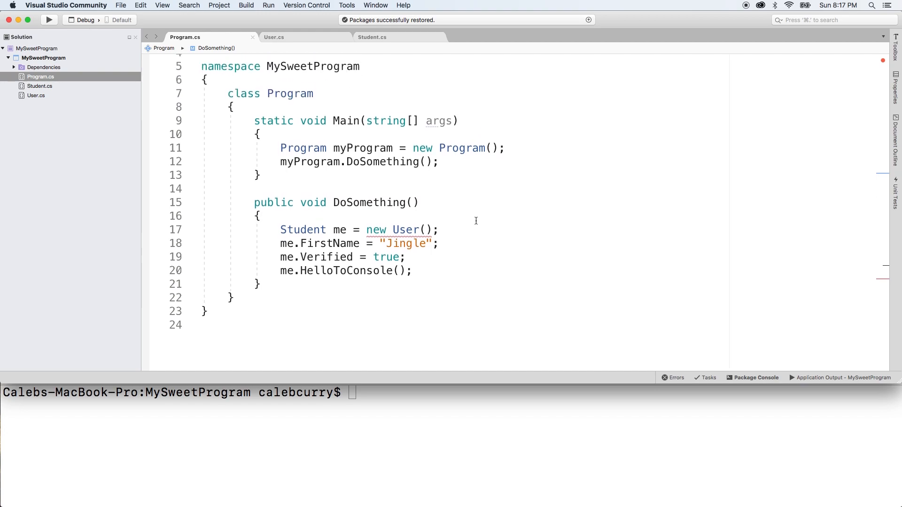
scroll("up", 3)
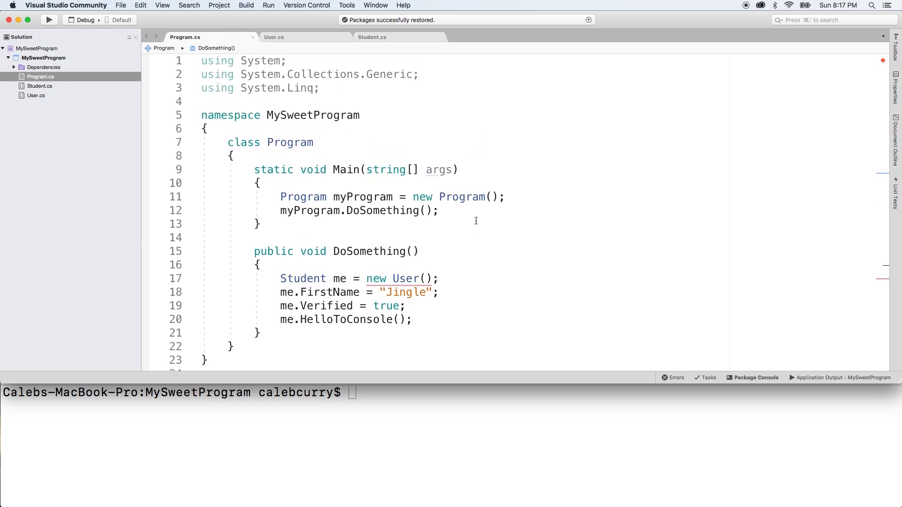